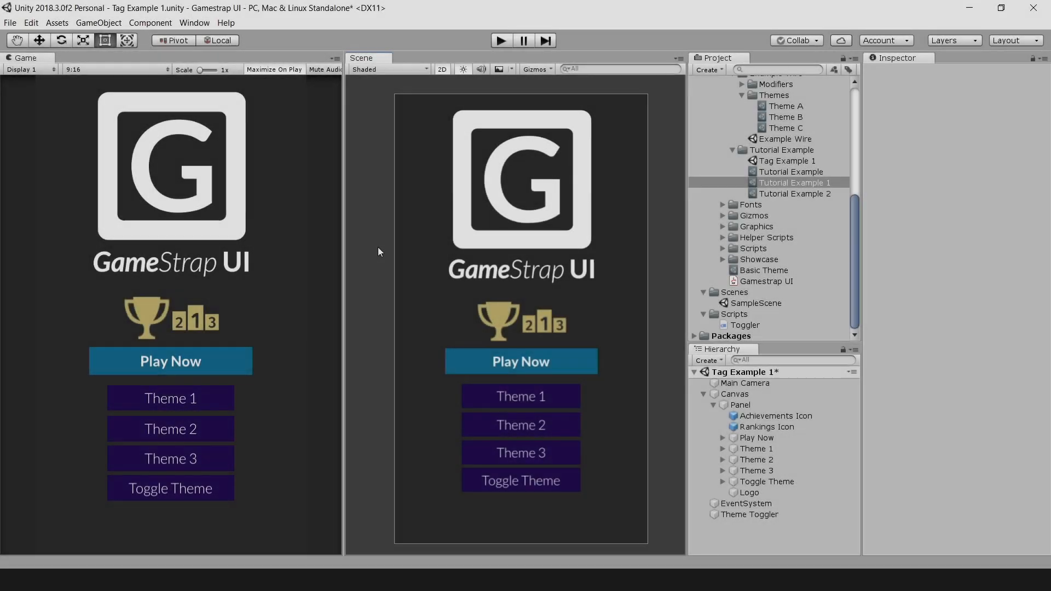
Step: Open the Gamestrap UI theme window from the Window menu with Panel selected
click(195, 23)
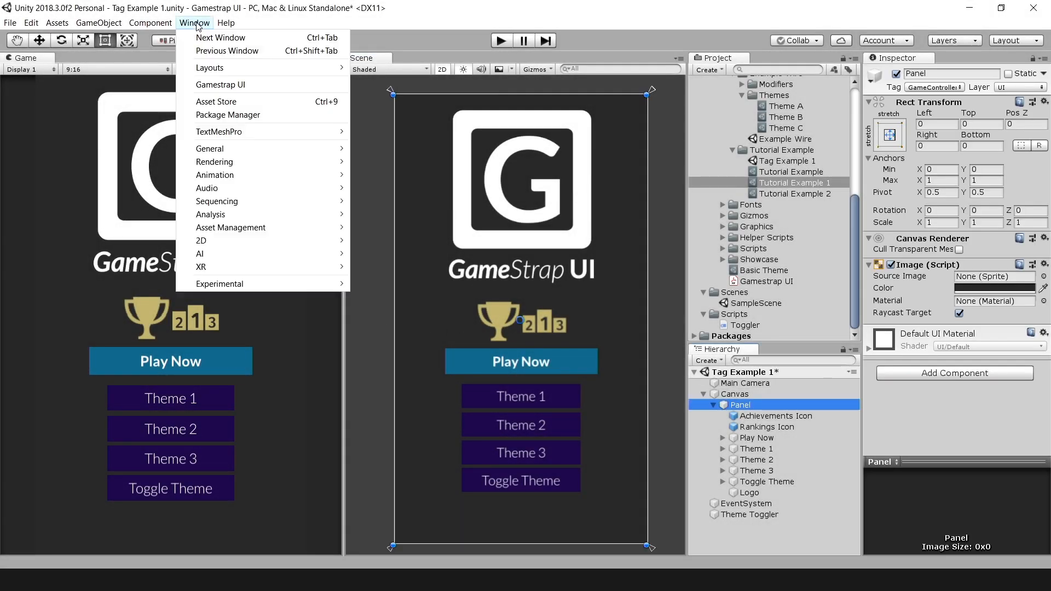
click(220, 85)
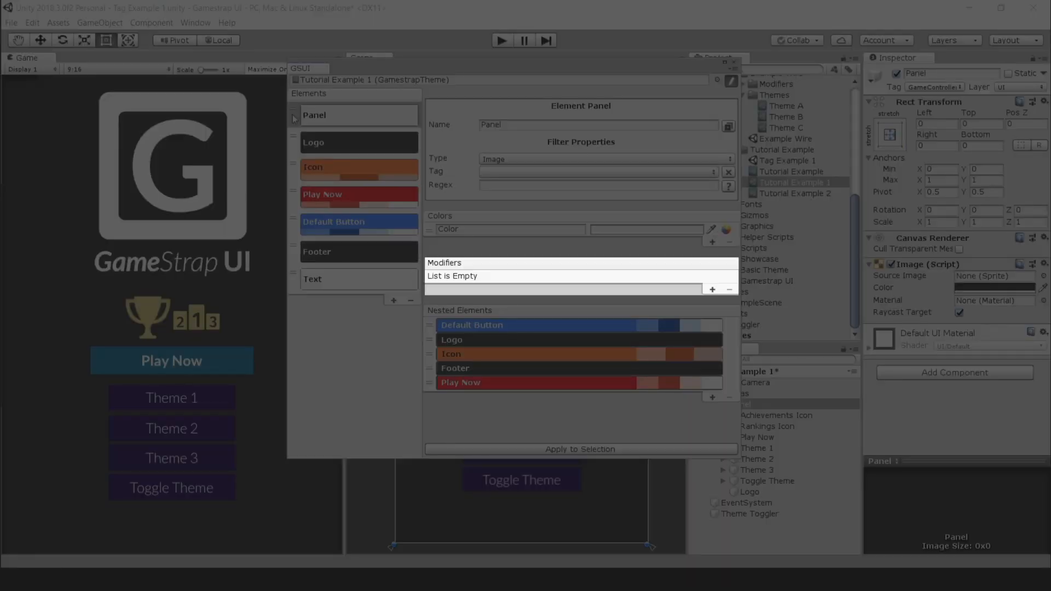
Step: Select the Play Now element and bring up the palette for its Highlighted colour
click(580, 449)
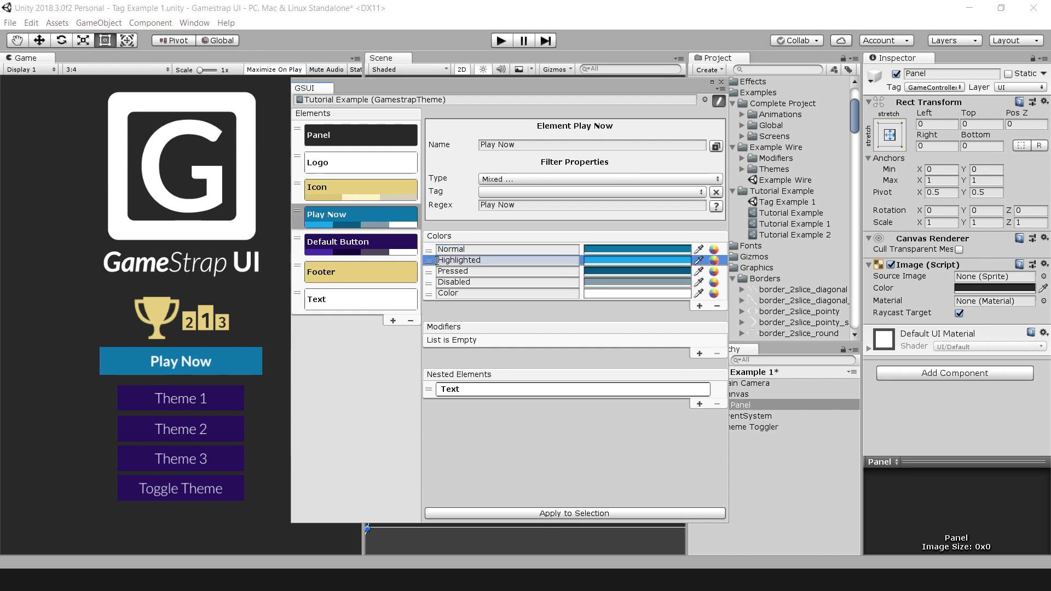
click(697, 260)
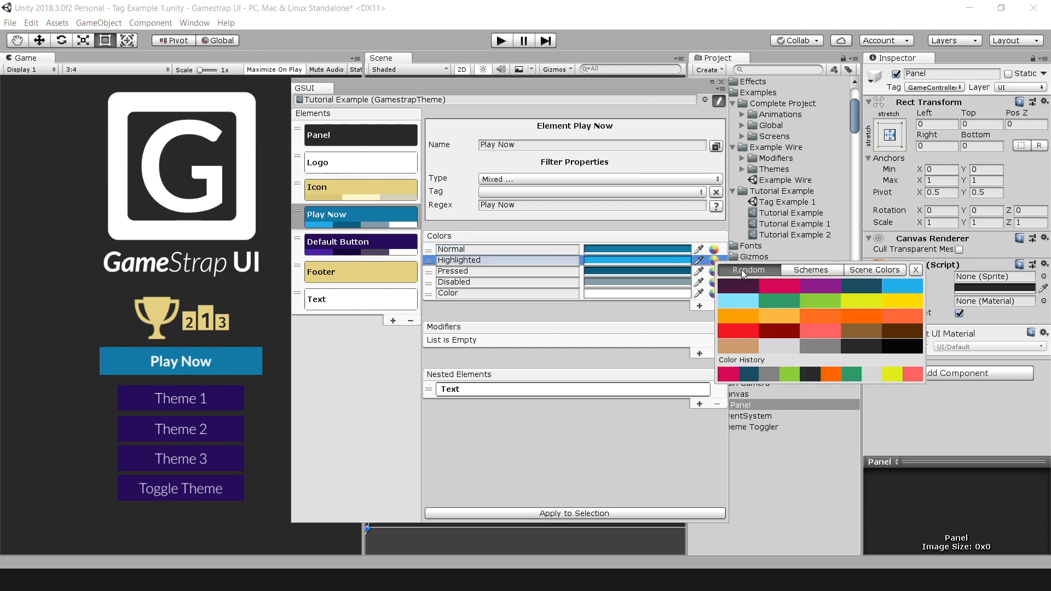
Step: Browse the Random, Schemes and Scene Colors suggestions, then close the palette unchanged
click(746, 270)
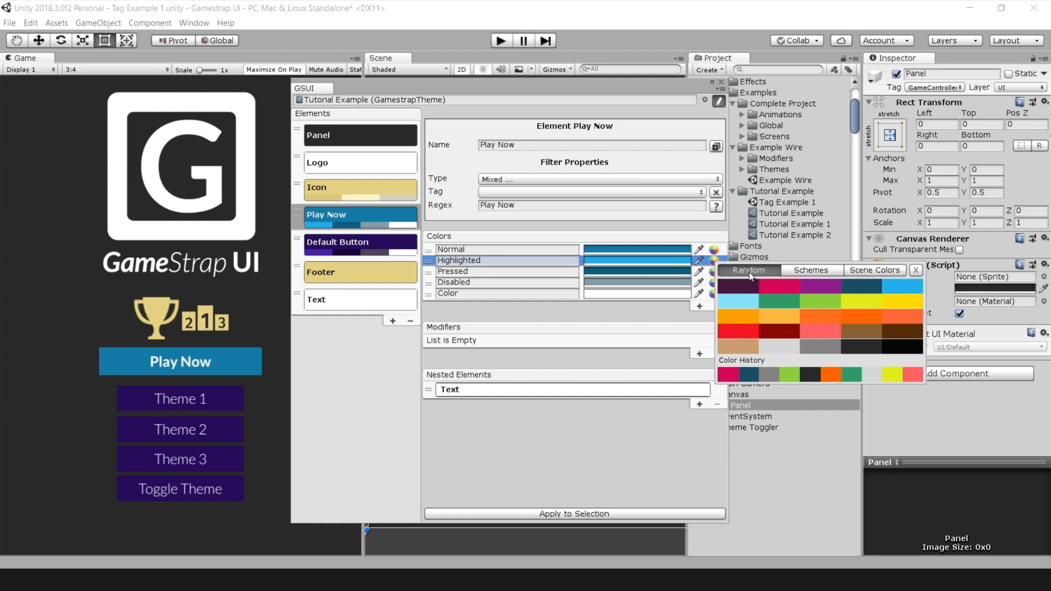
click(810, 269)
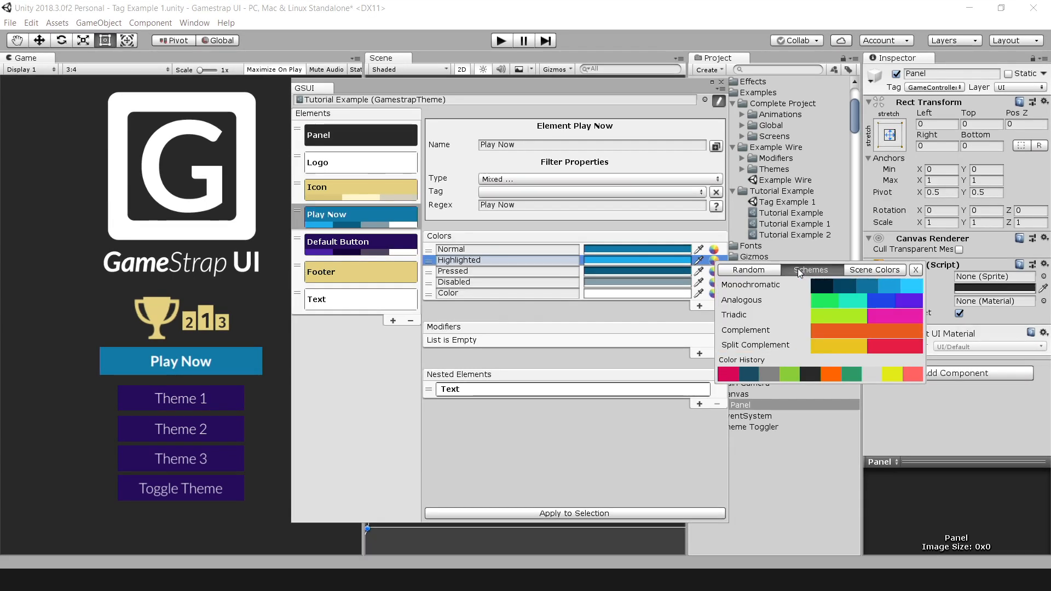
mouse_move(884, 327)
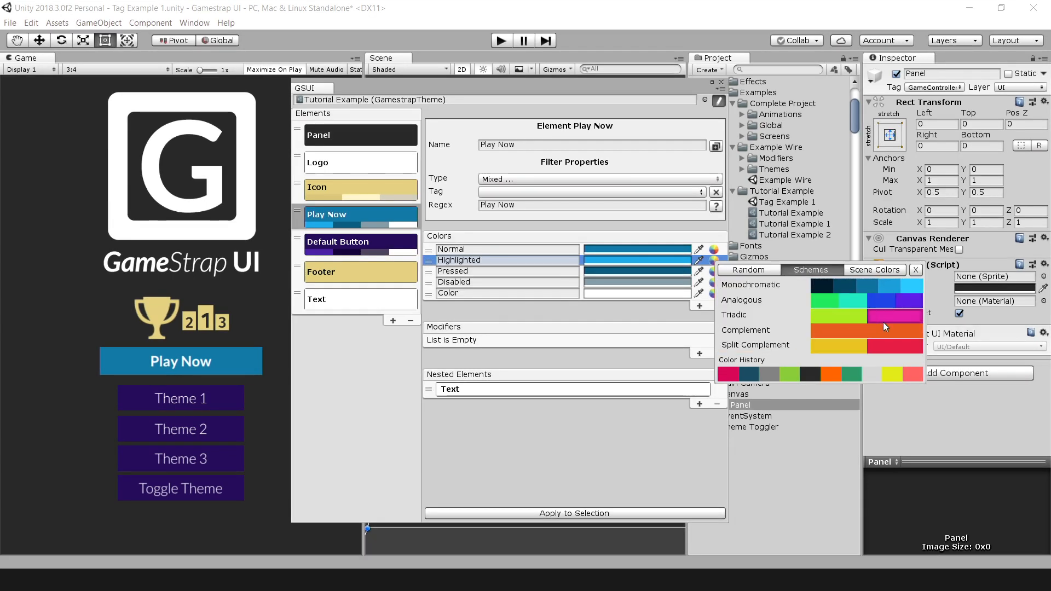
mouse_move(856, 277)
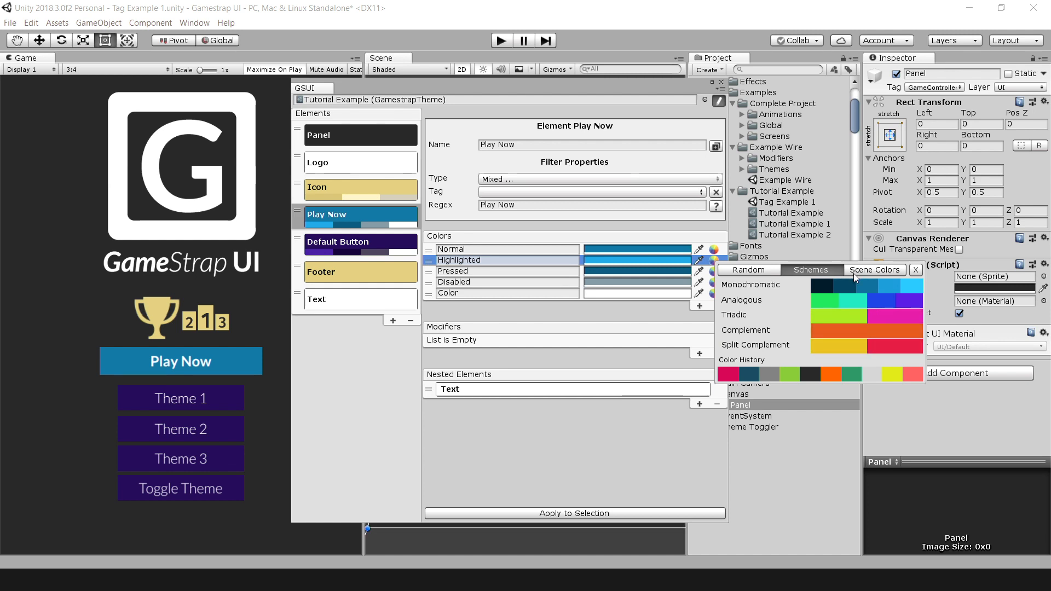
click(873, 269)
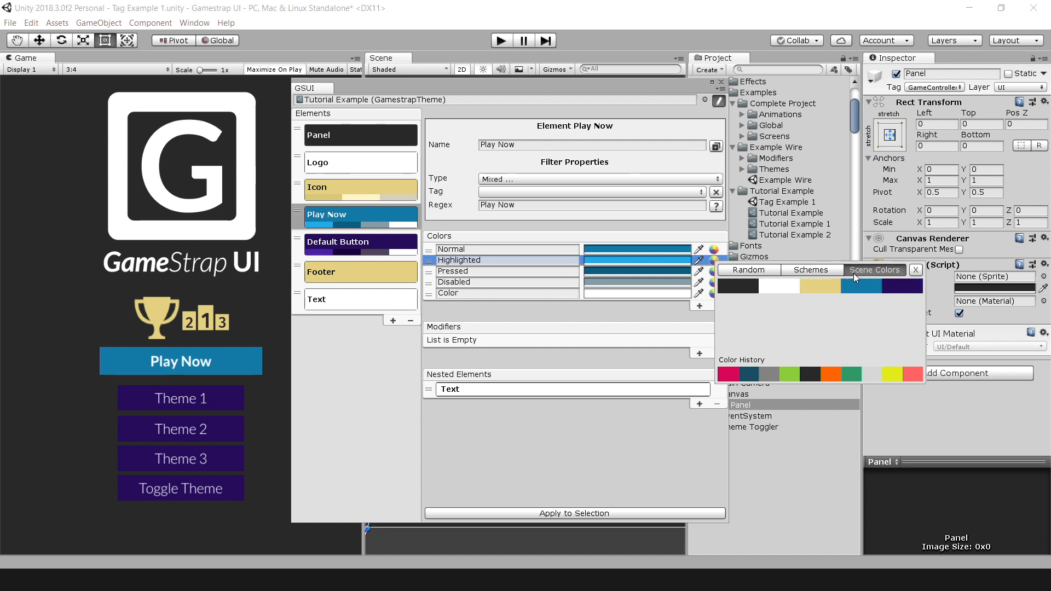
click(915, 269)
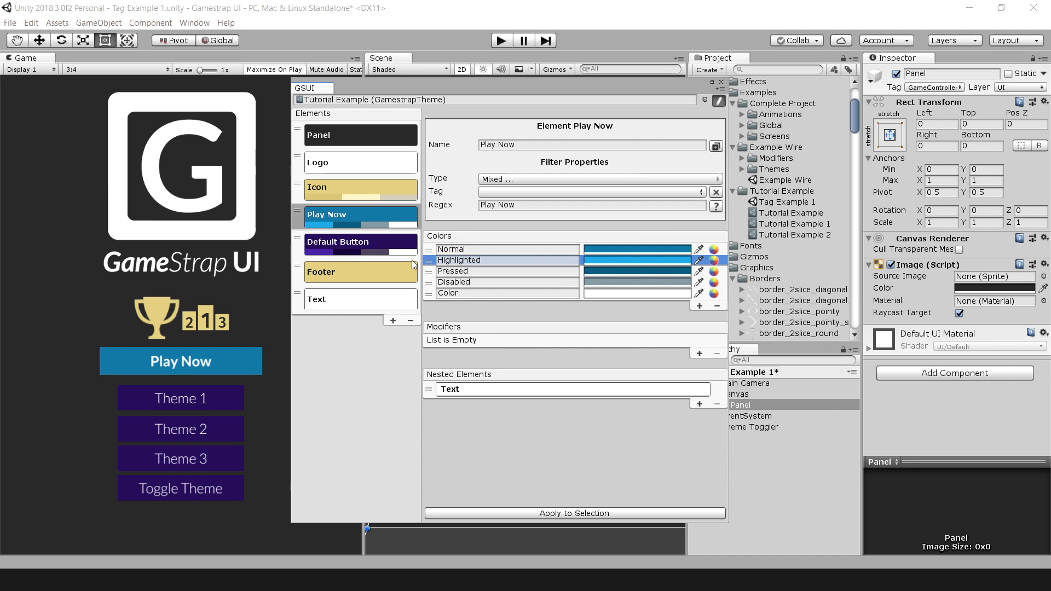
Step: Check the Normal colour and Name field, then switch back to the Panel element's settings
click(452, 248)
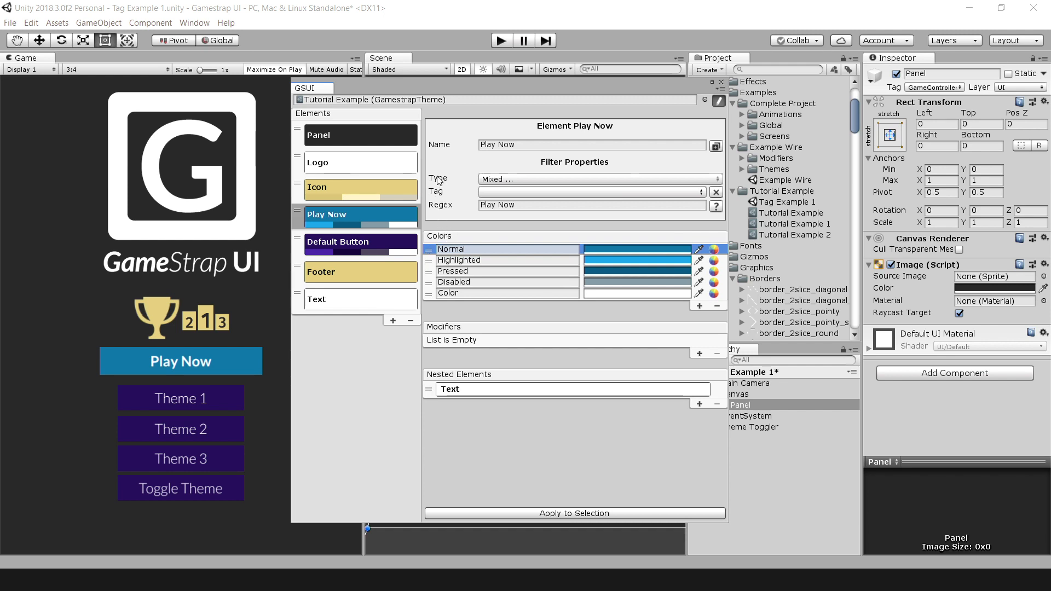
click(592, 145)
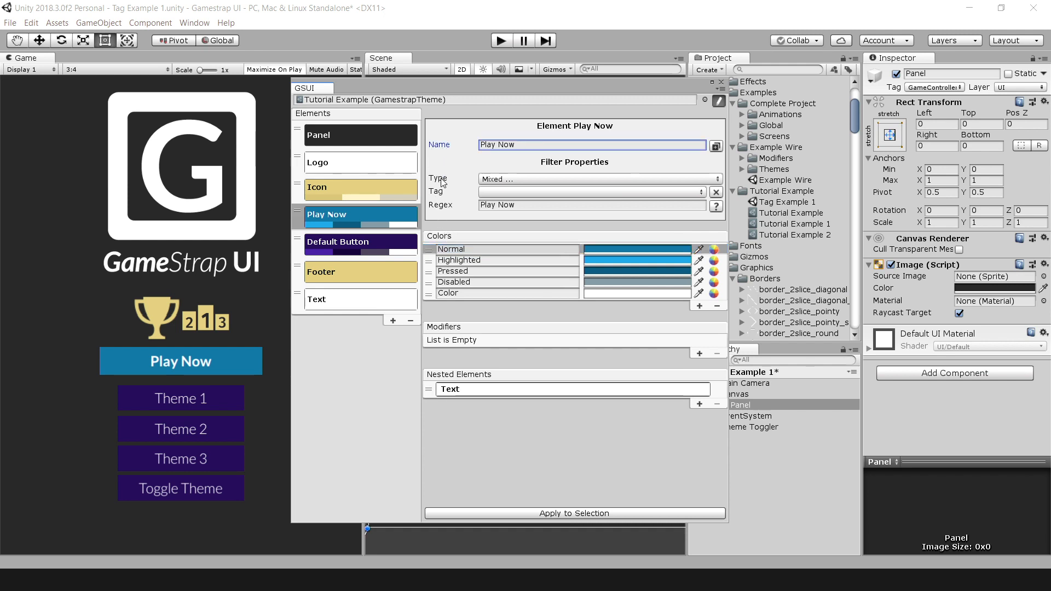
click(596, 178)
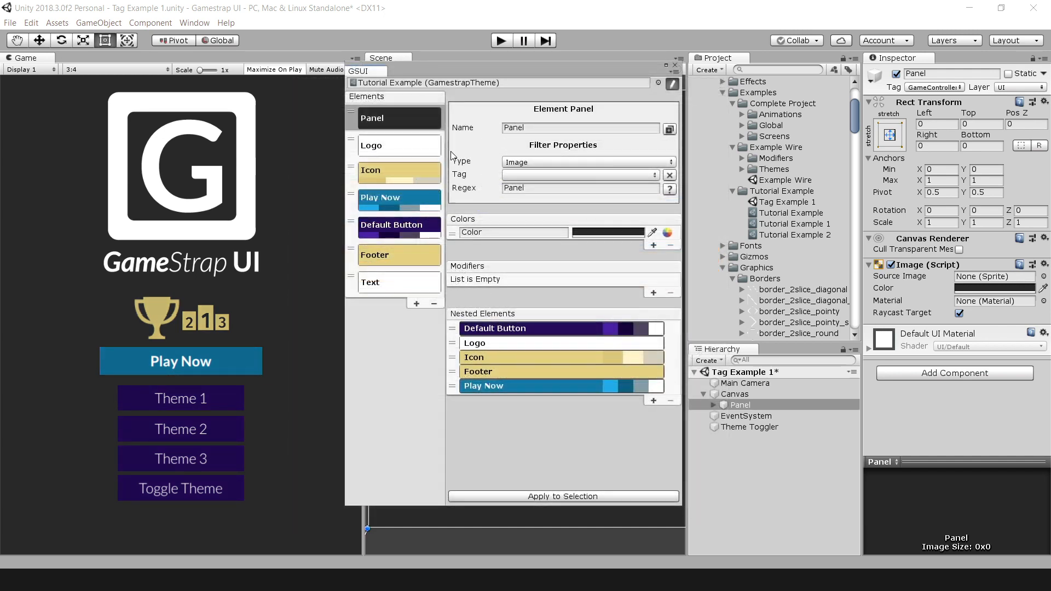
Step: Apply Tutorial Example 1 to the selected Panel, load Tutorial Example 2, and start the main menu scene
click(794, 223)
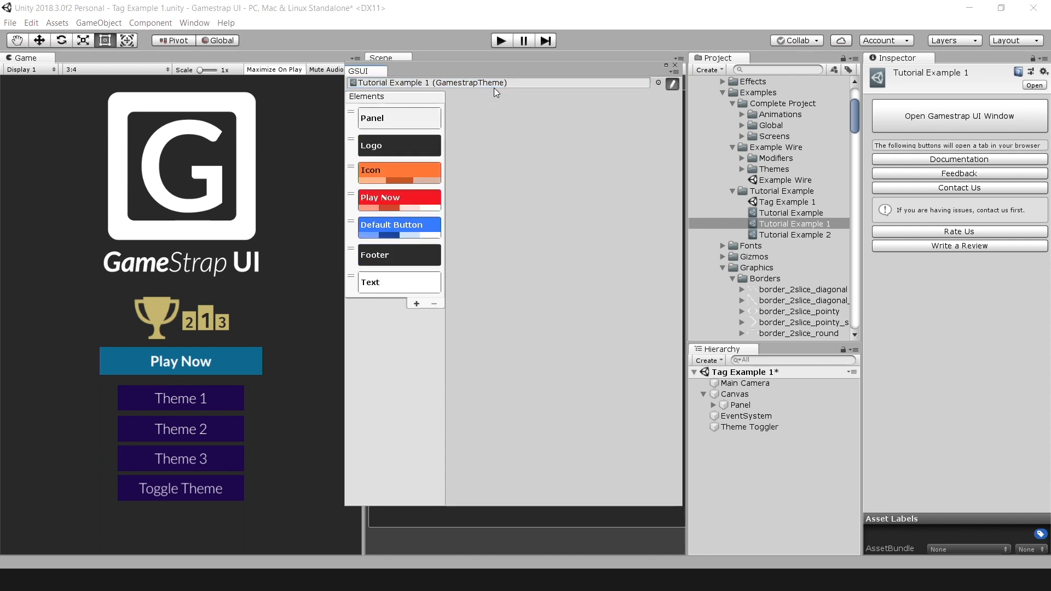
click(372, 118)
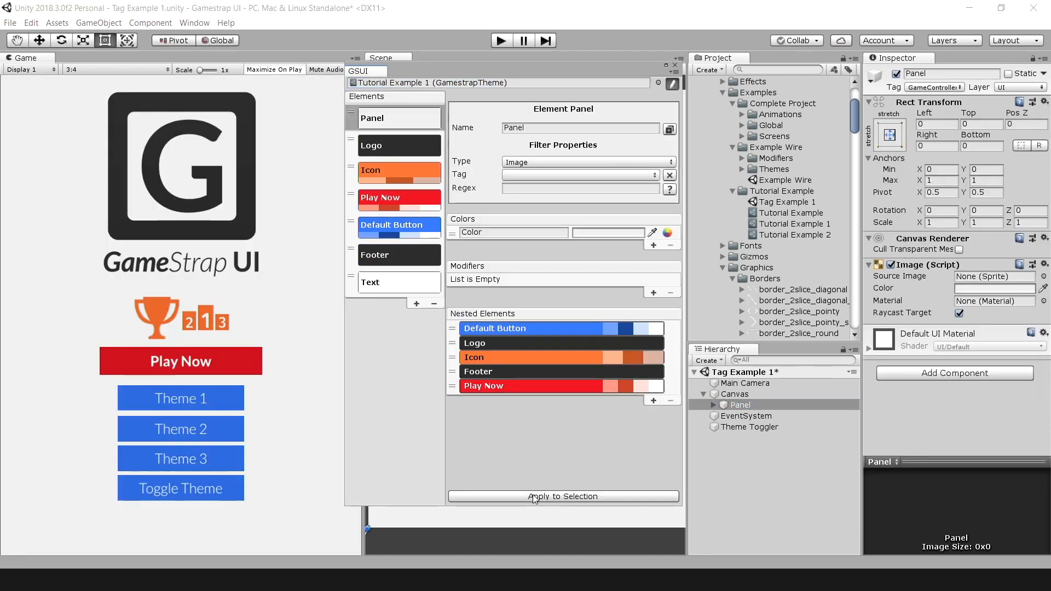
click(562, 495)
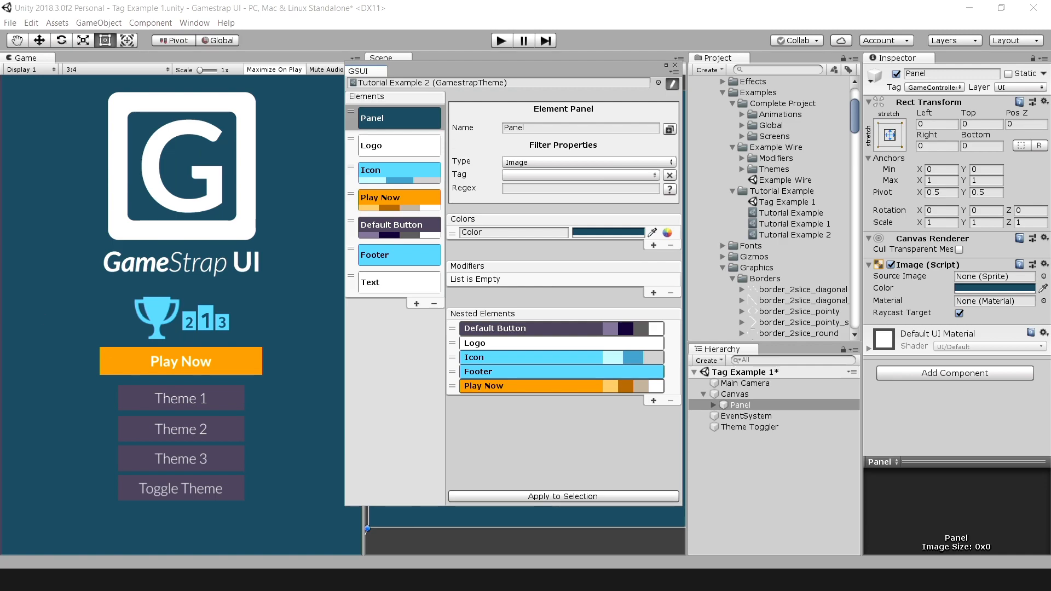
click(500, 40)
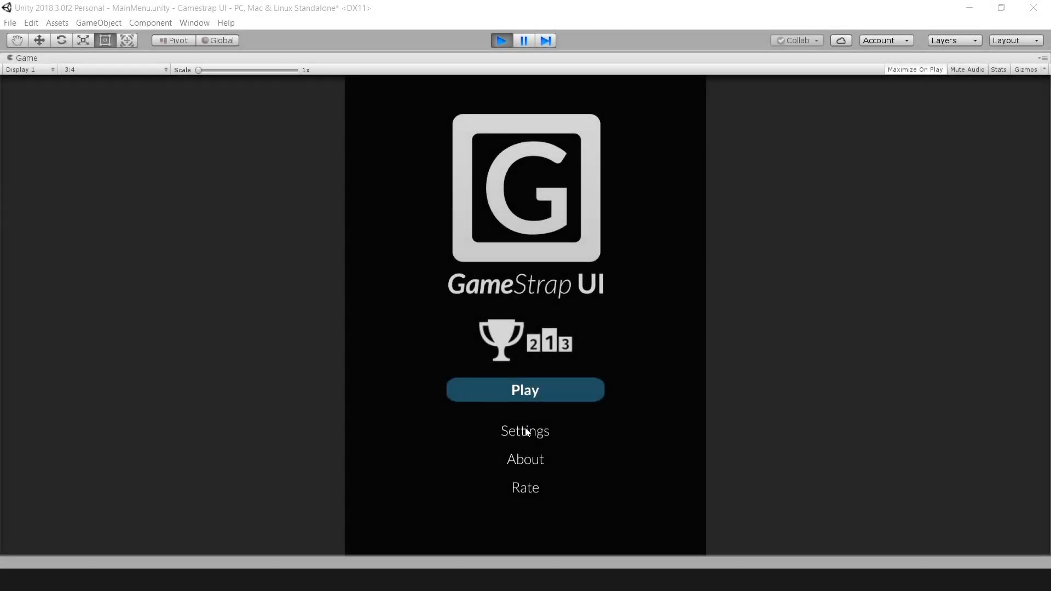
mouse_move(542, 491)
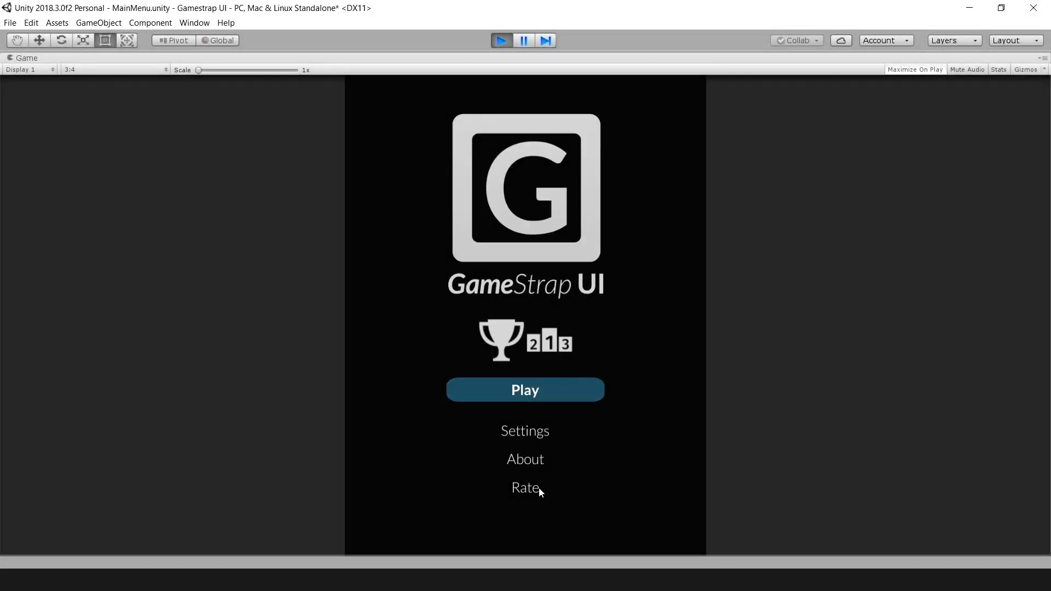
Step: Go through Play to Levels, start level 01, then Exit from the pause screen
click(525, 390)
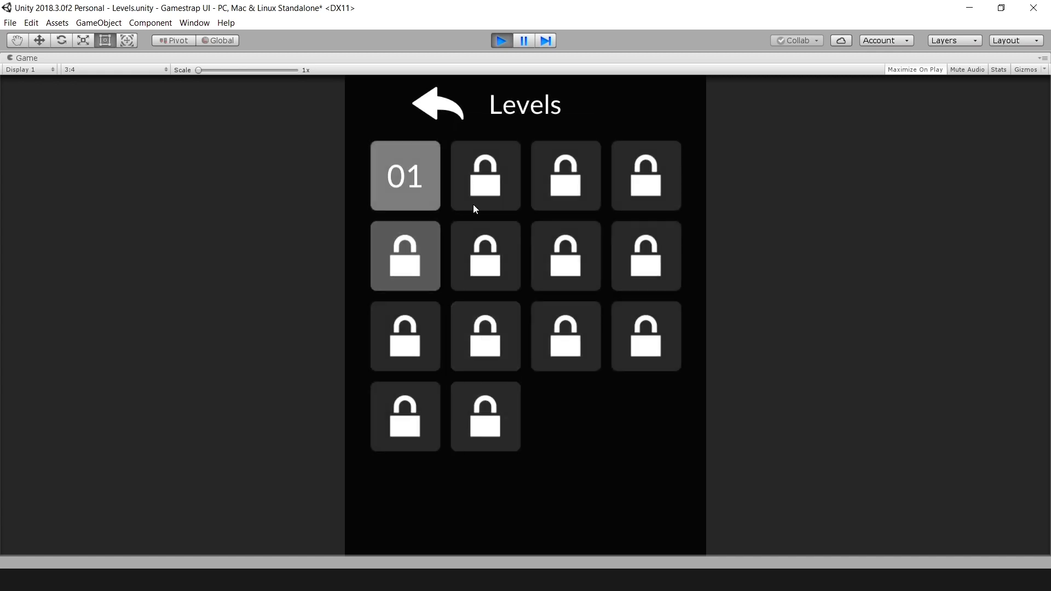
click(404, 175)
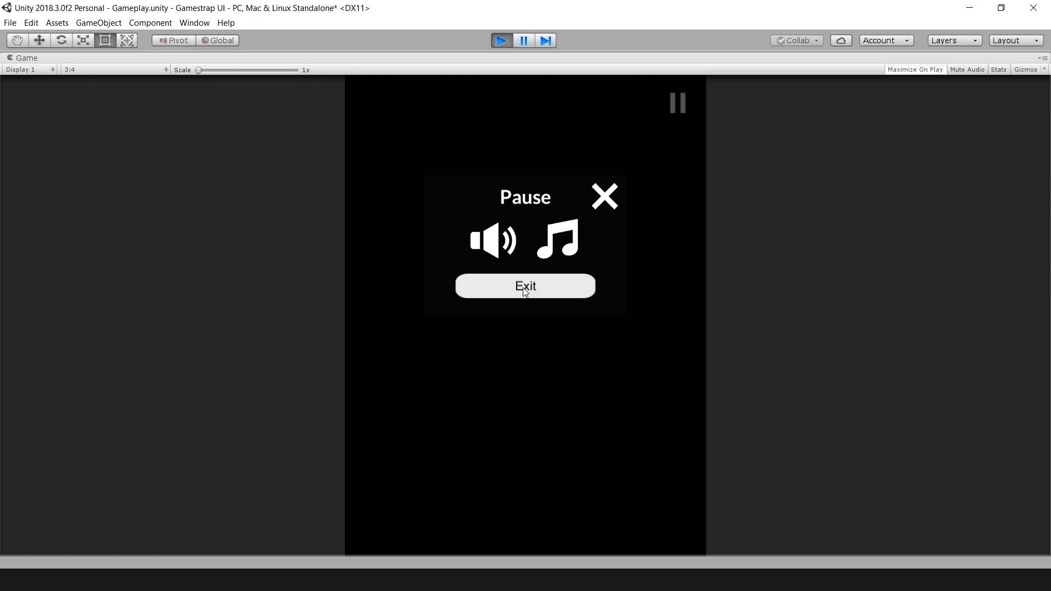
click(524, 285)
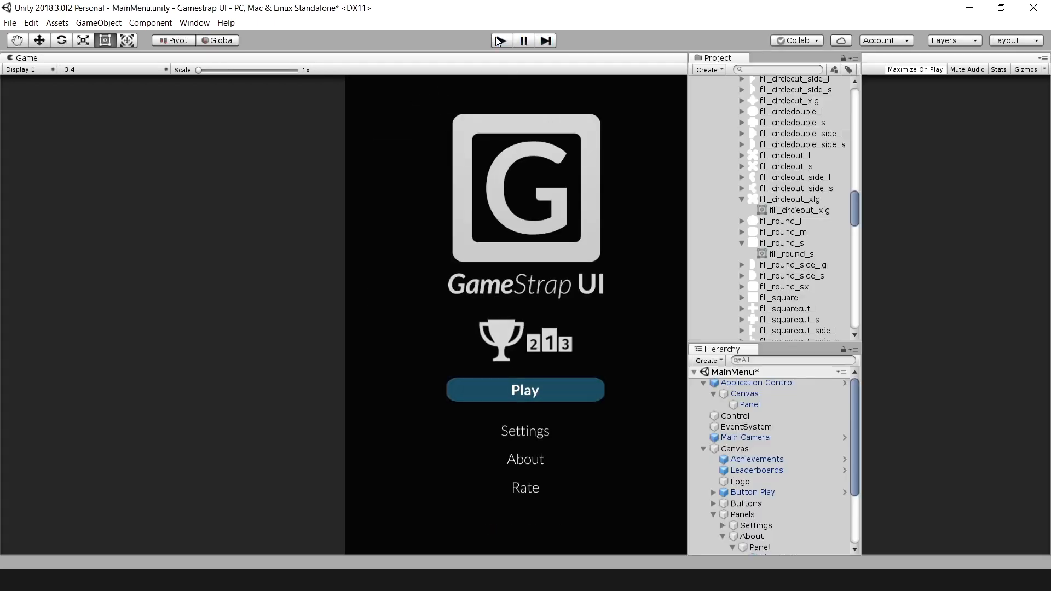
Step: Open the Example Wire scene and load its Theme A asset into the theme window
double_click(789, 180)
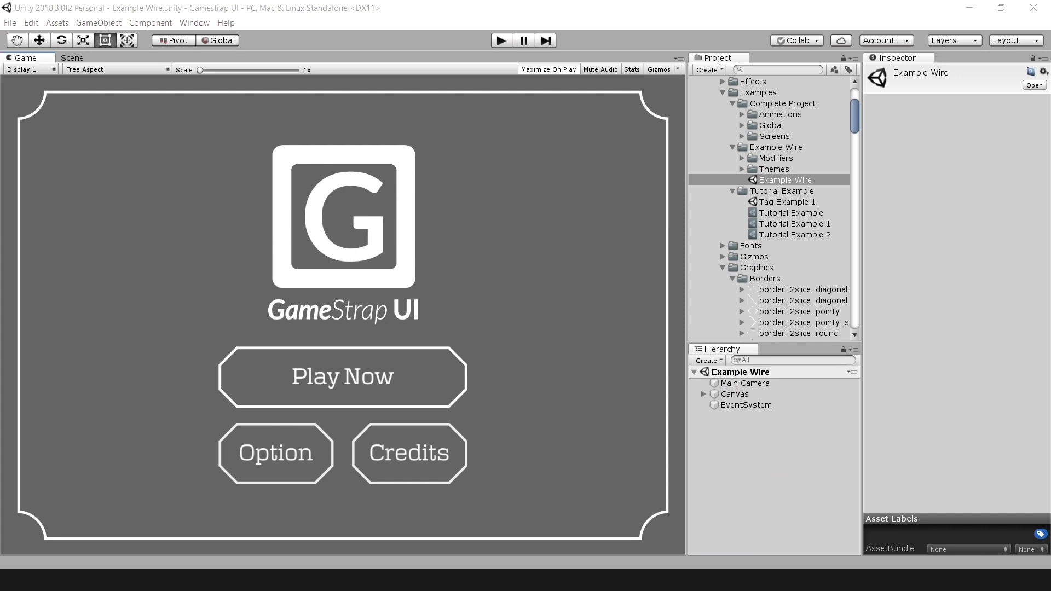
click(702, 393)
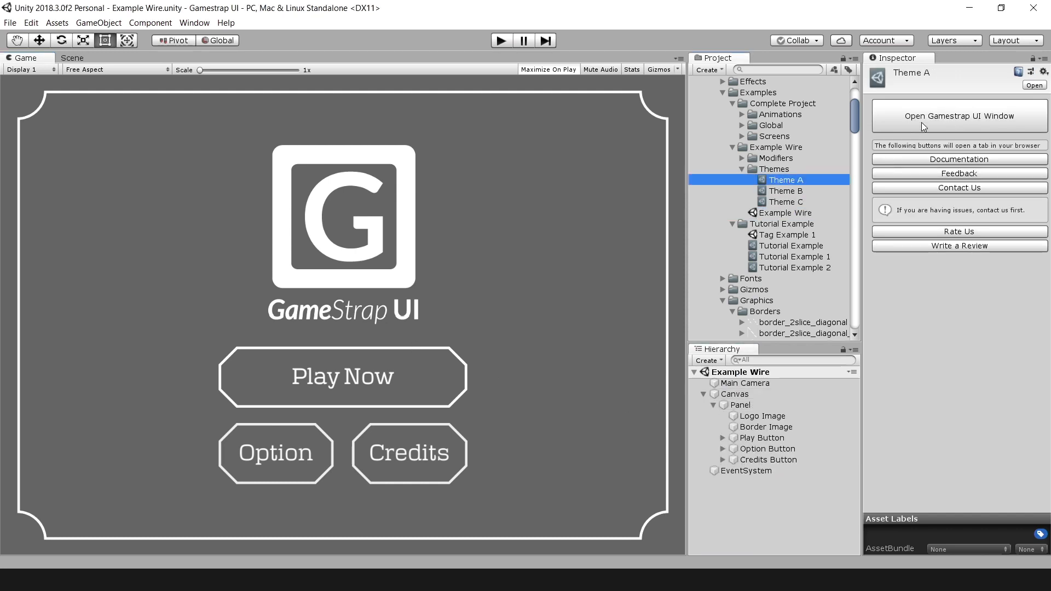
click(957, 116)
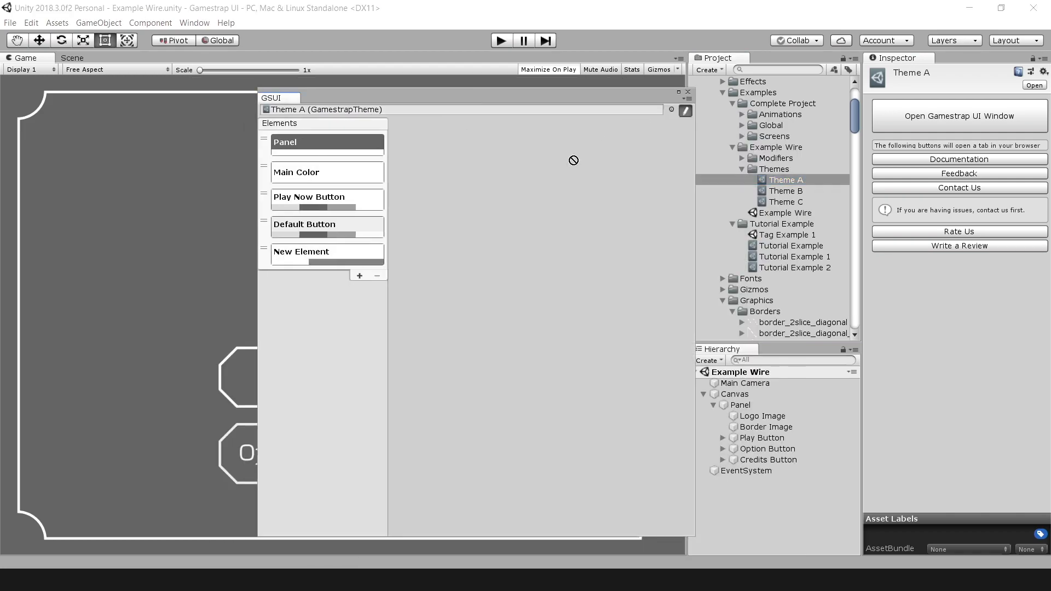